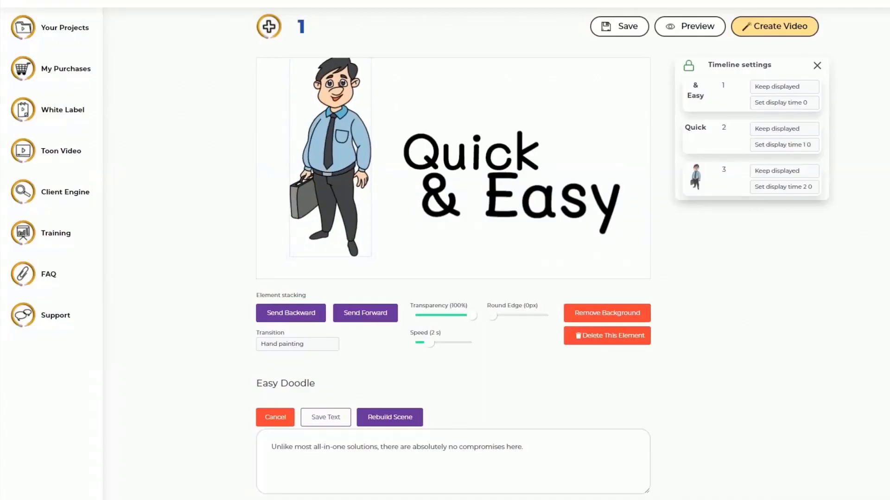
Bring up the project Settings panel showing Speech Language and Scene background options
left_click(511, 199)
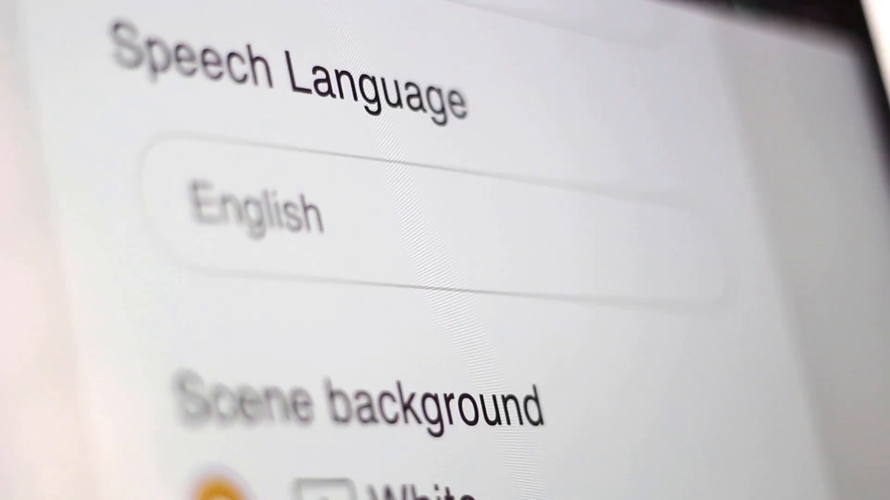
Switch the scene background to Custom Color and pick an orange swatch from the palette
scroll("down", 3)
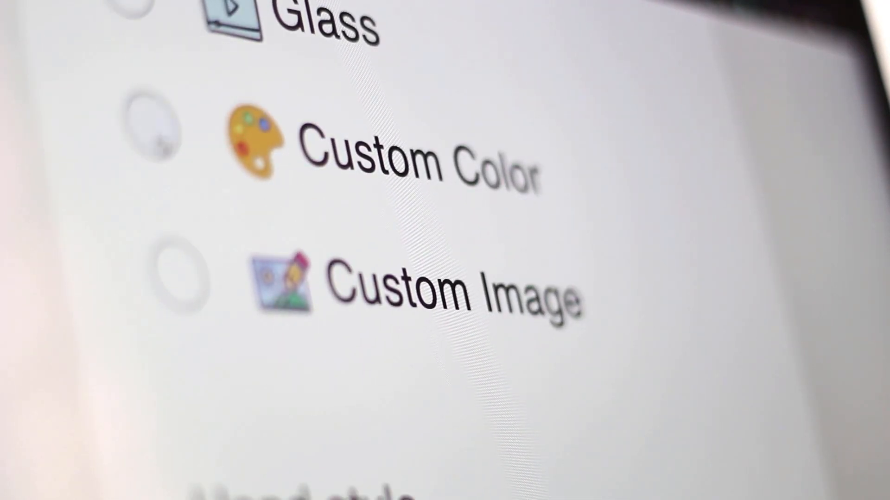
left_click(164, 139)
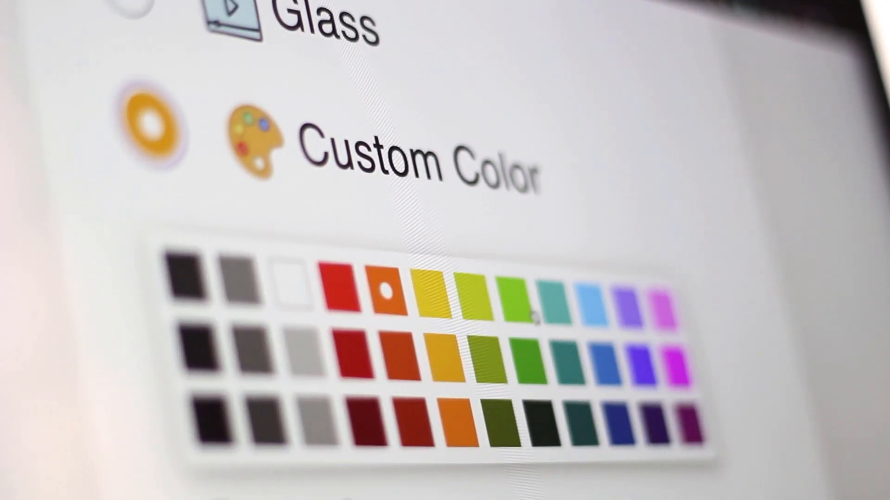
left_click(513, 298)
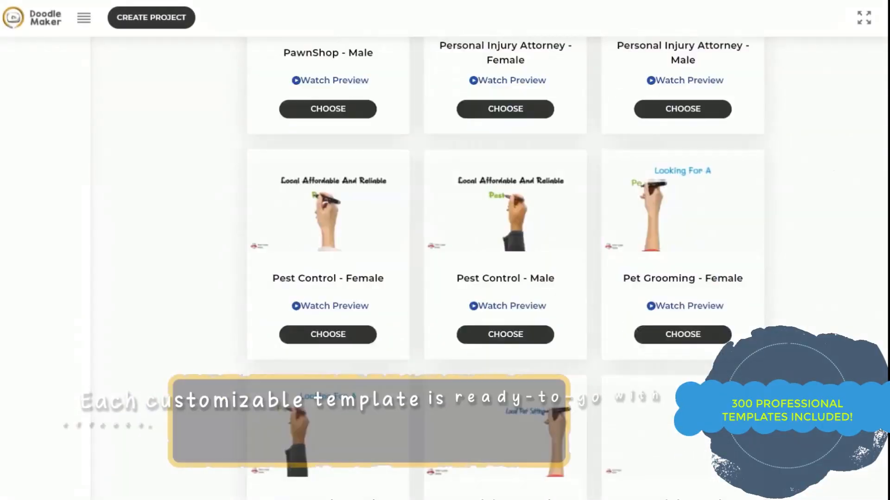
Choose the Plumber - Female template and view another of its four slides
scroll("down", 3)
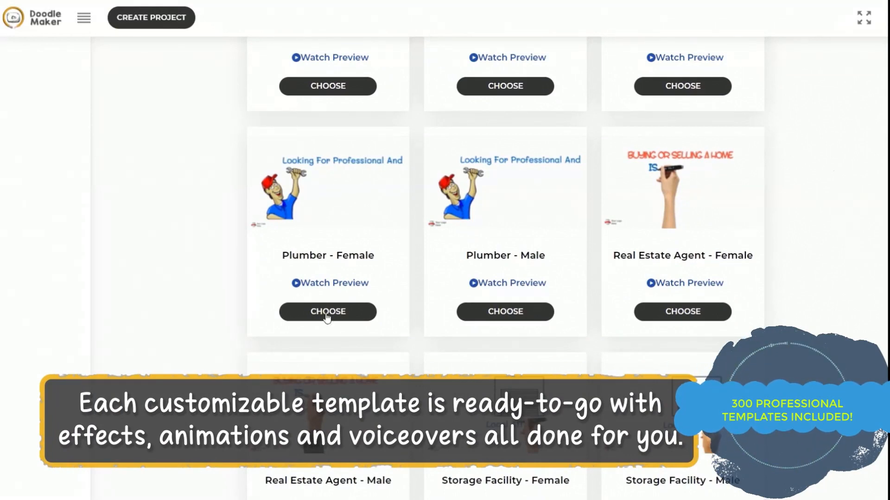
left_click(327, 311)
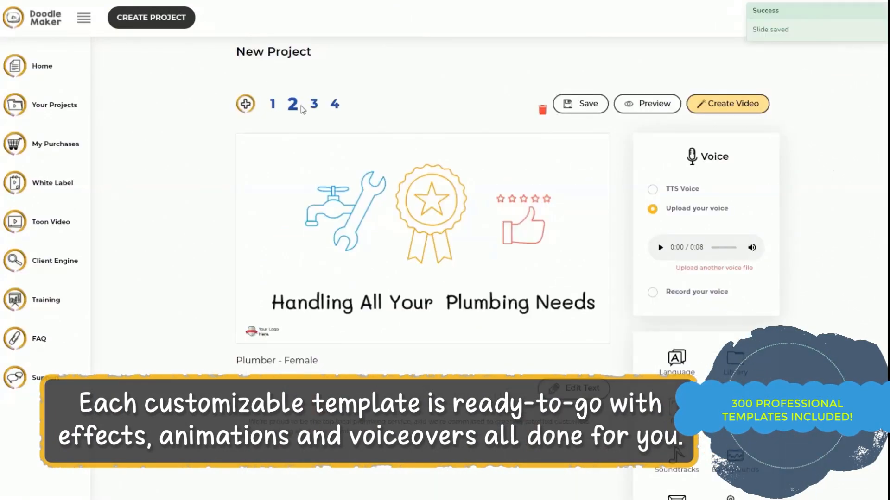
left_click(646, 104)
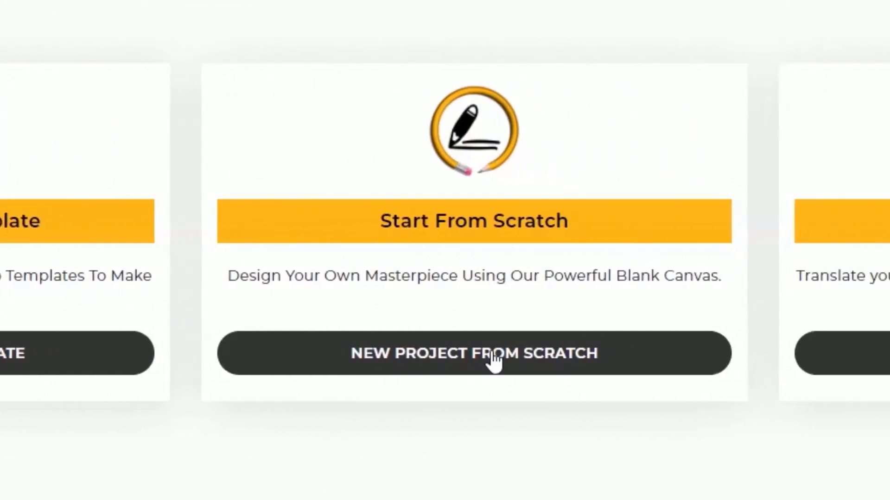
Build a from-scratch Weight Loss project, generate its icon slide and select the fork-and-knife icon
left_click(473, 353)
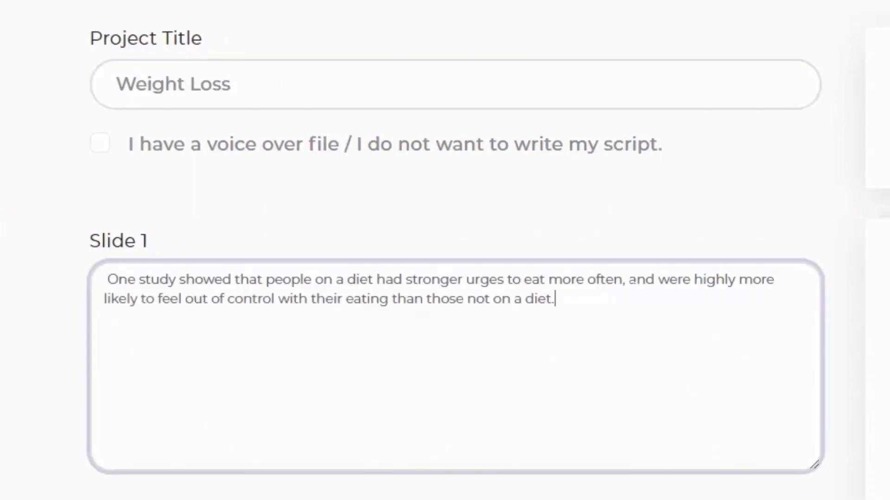
left_click(795, 91)
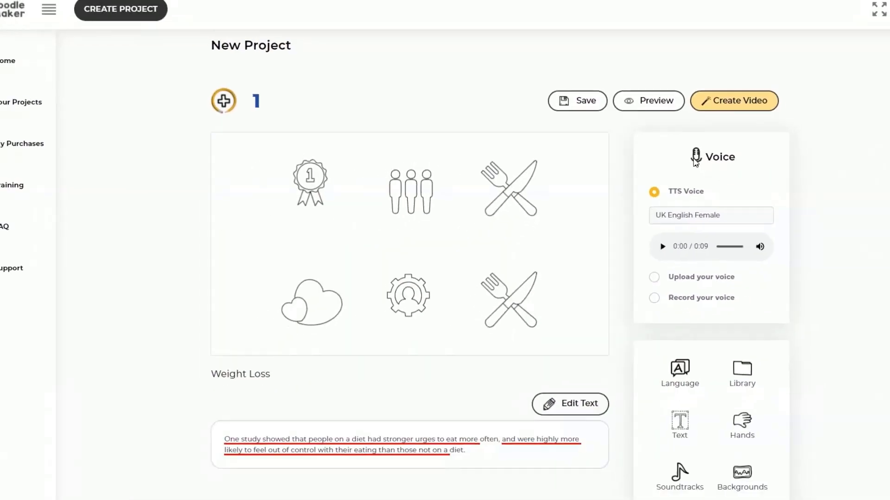
left_click(509, 301)
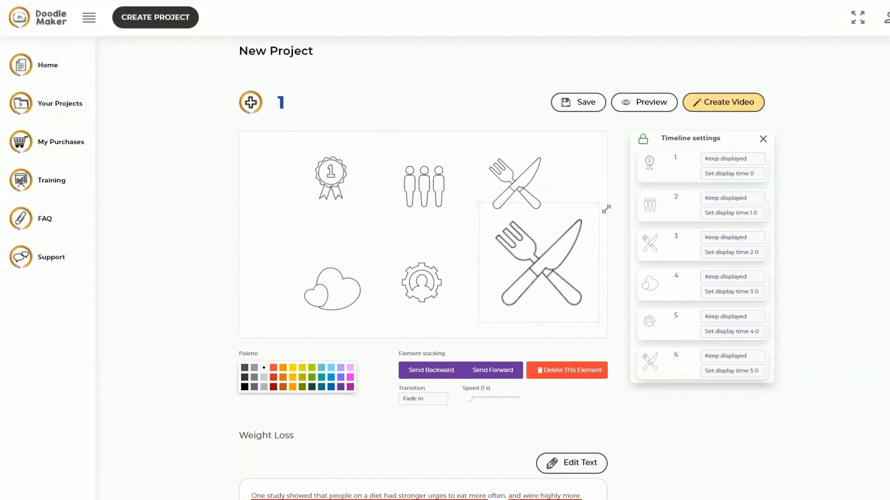
left_click(155, 17)
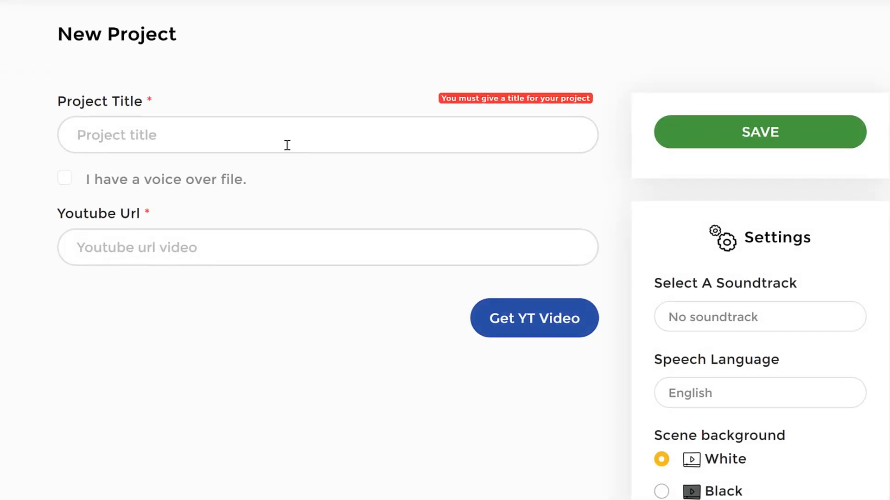
Title the project 'eat healthy on a budget' and fetch the YouTube video's transcript
type("eat heal")
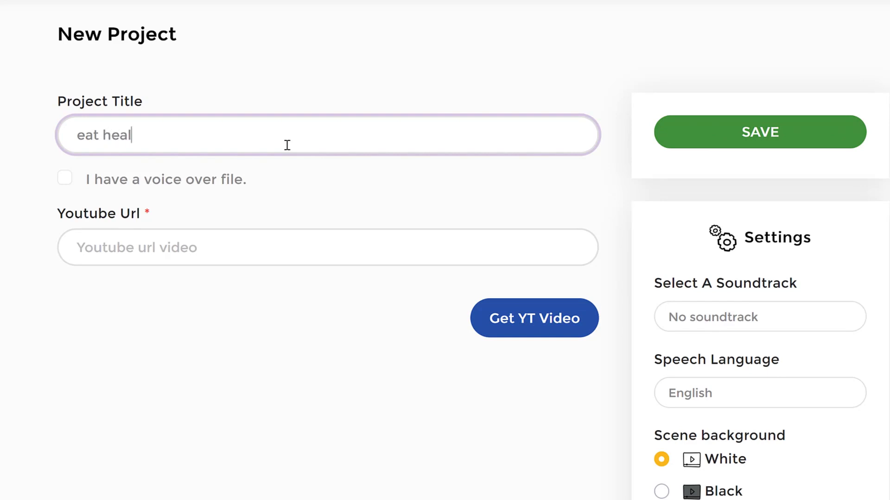
type("thy on a budget")
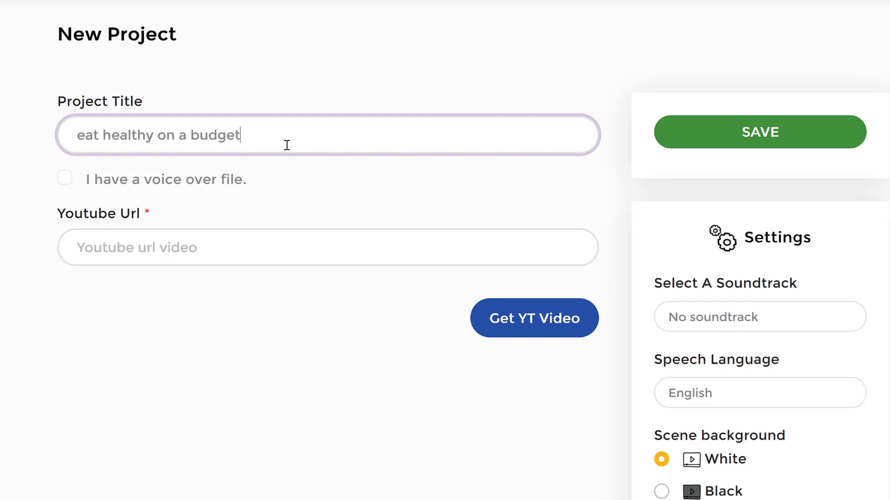
left_click(533, 317)
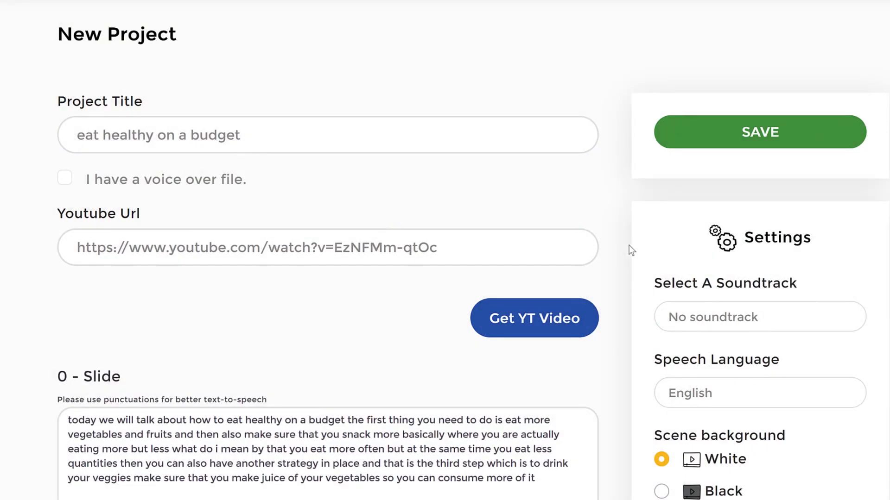
Review the project settings and save to build the six slides from the transcript
scroll("down", 3)
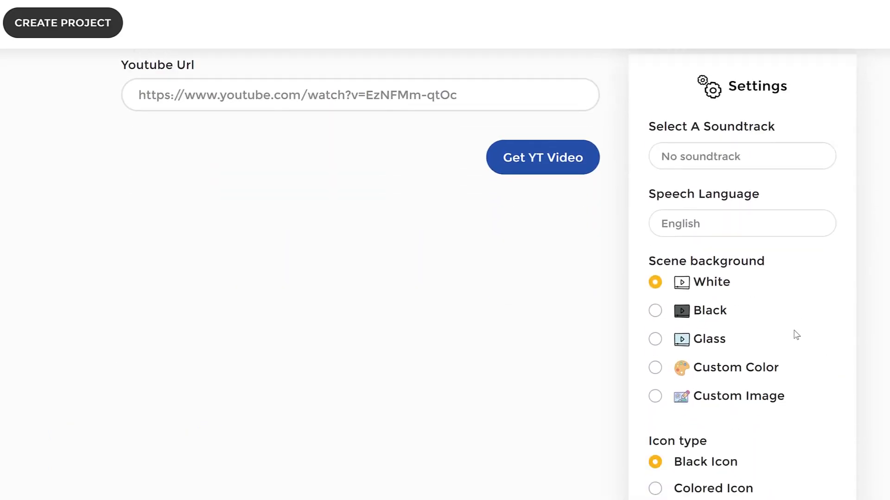
scroll("up", 3)
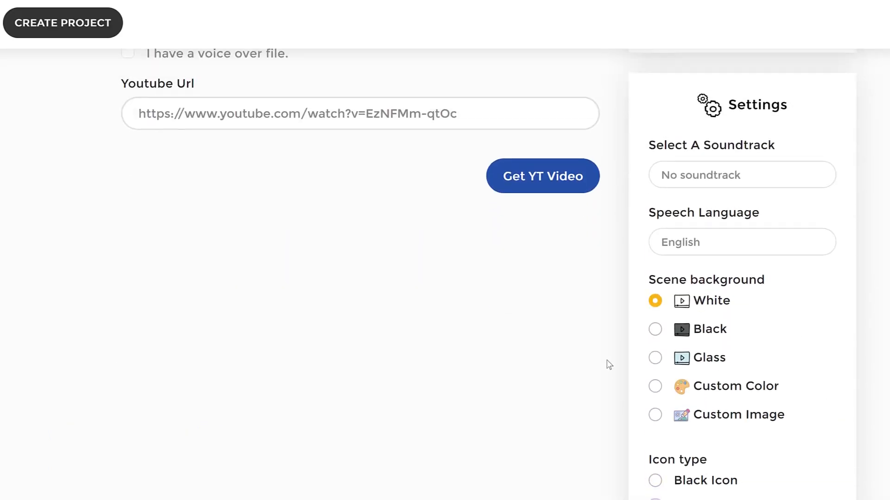
left_click(541, 176)
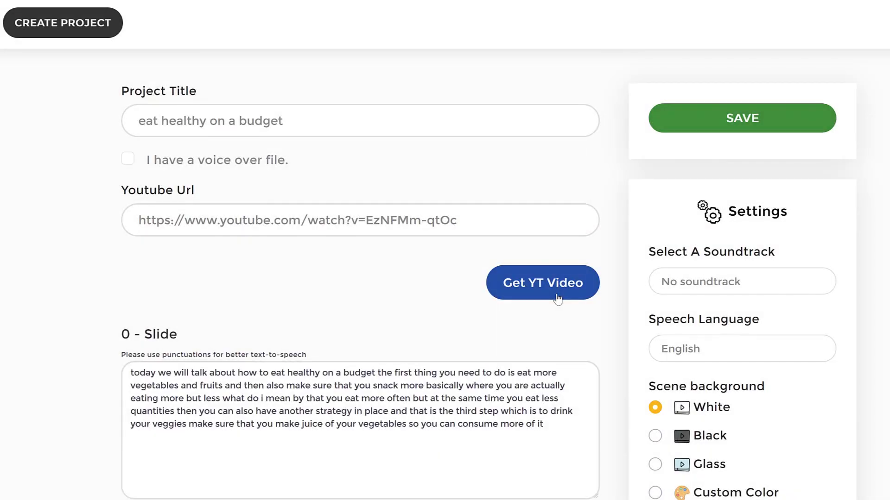
left_click(541, 282)
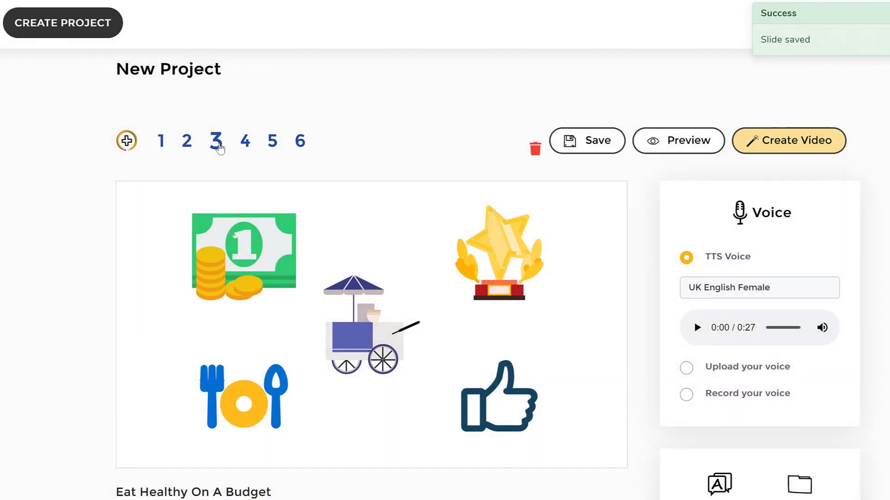
Scroll through slide 3 and open the visual asset Library panel beside it
scroll("down", 3)
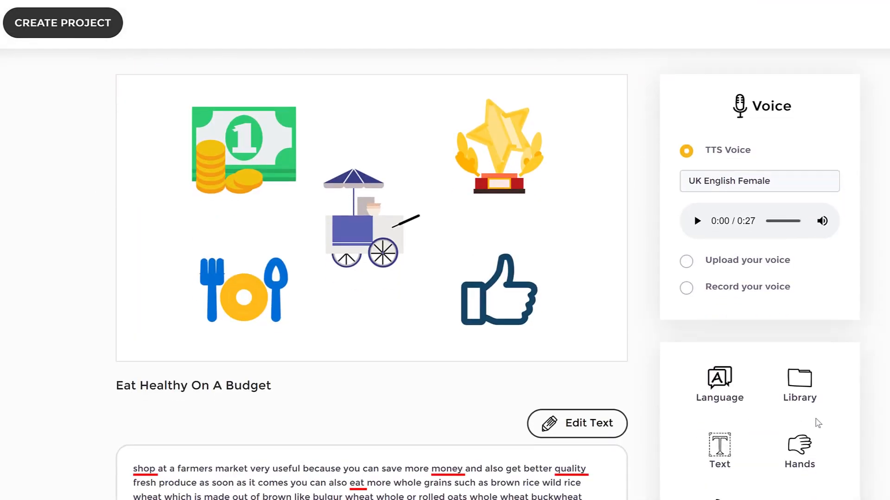
scroll("down", 3)
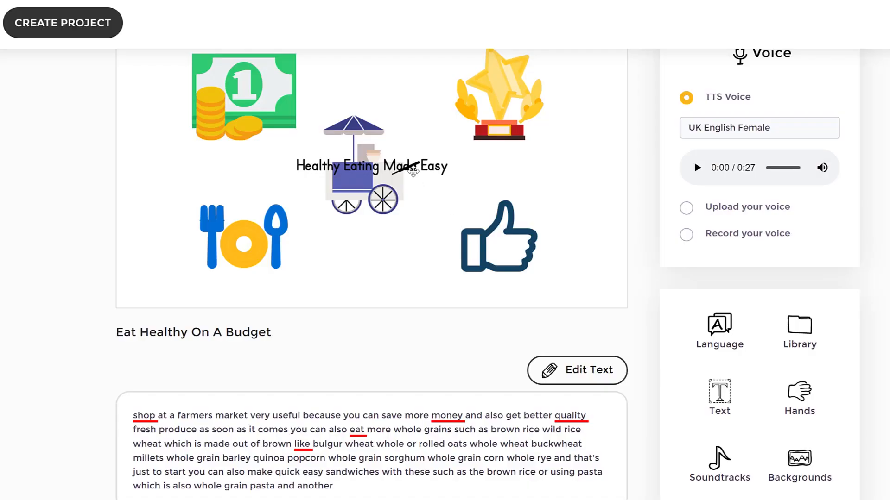
left_click(371, 167)
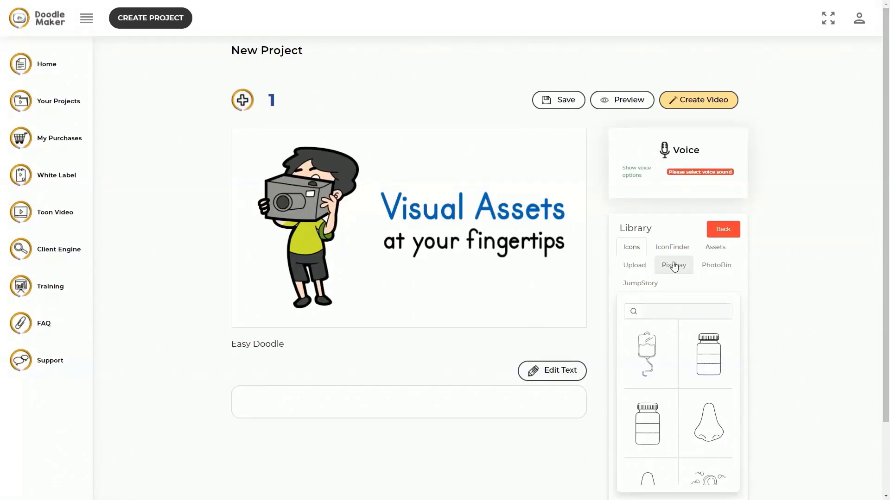
Browse the built-in asset collection's shape assets such as speech bubbles
left_click(715, 247)
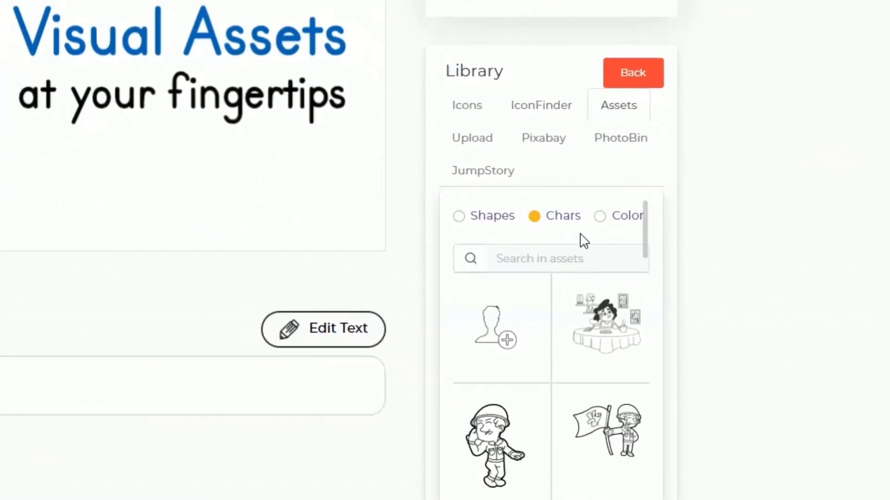
left_click(458, 215)
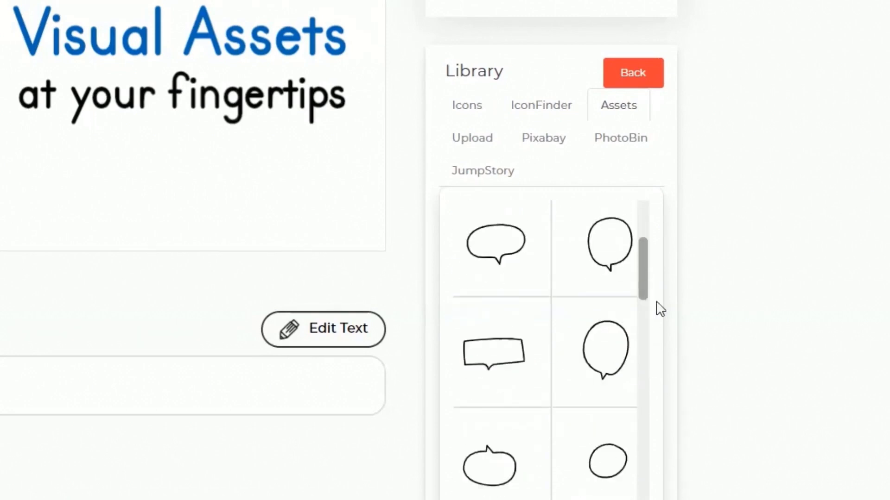
scroll("down", 3)
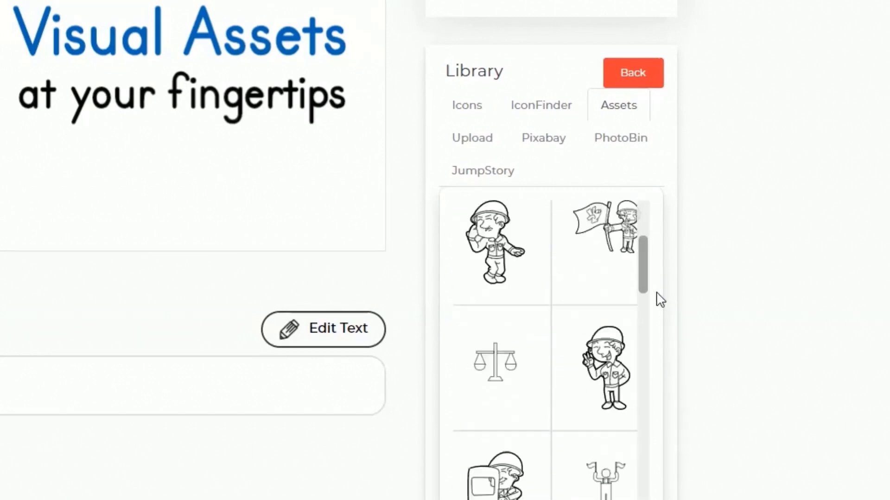
scroll("down", 3)
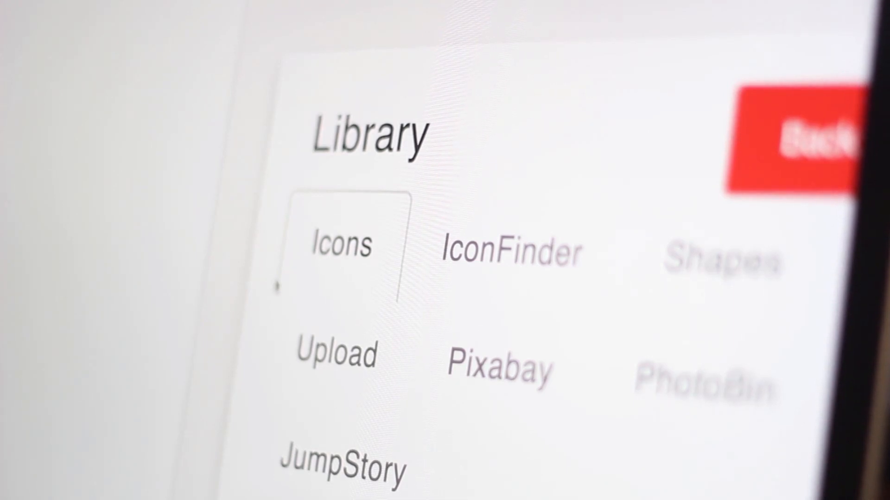
Switch through uploaded images to character assets and add the cartoon boy to the slide
left_click(336, 356)
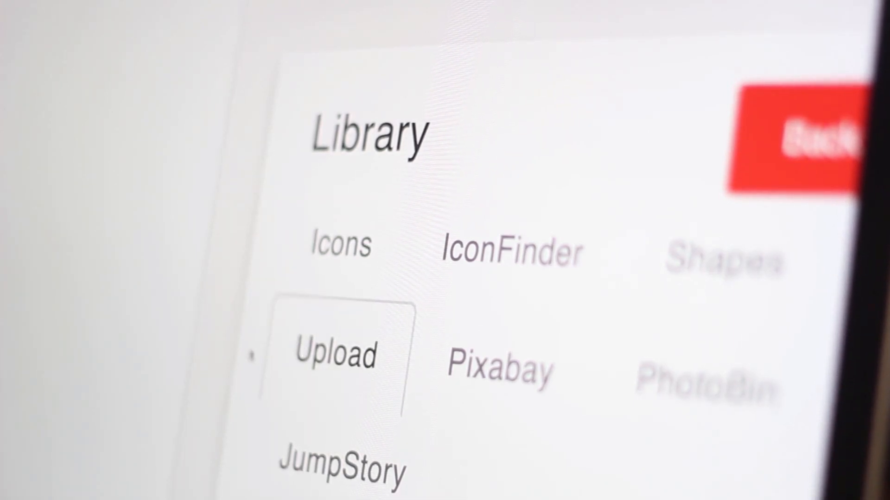
left_click(336, 354)
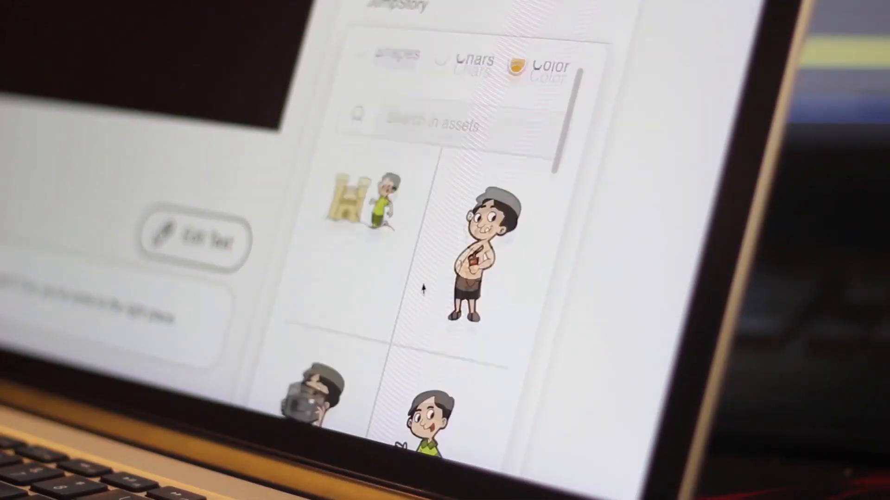
left_click(445, 70)
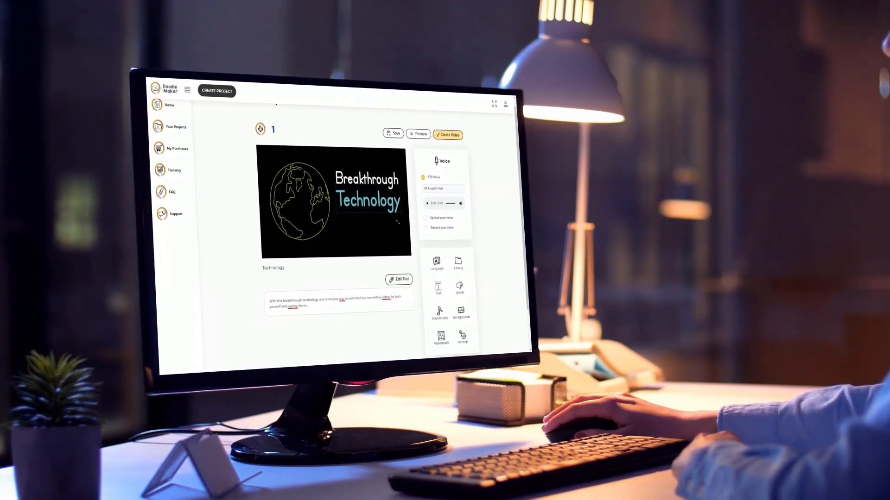
Show the Language settings with Speech language English and the Auto Translation checkbox
left_click(418, 134)
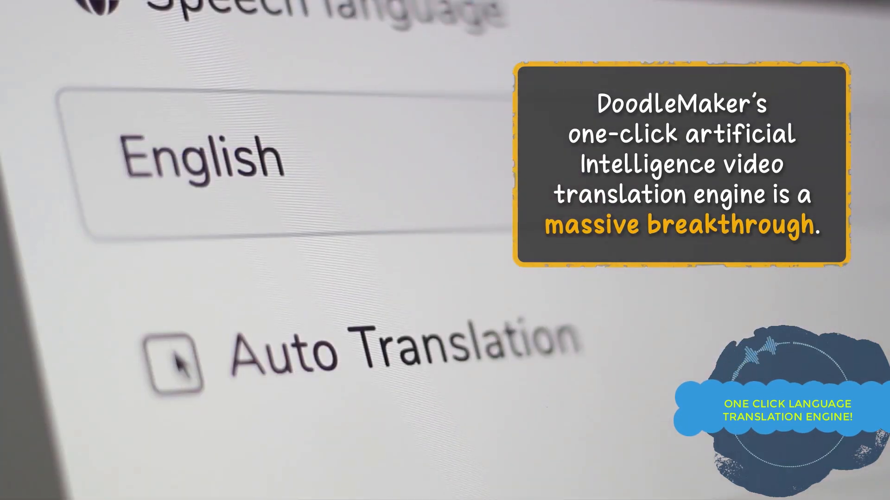
Turn on Auto Translation and start entering the translated project's title
left_click(175, 359)
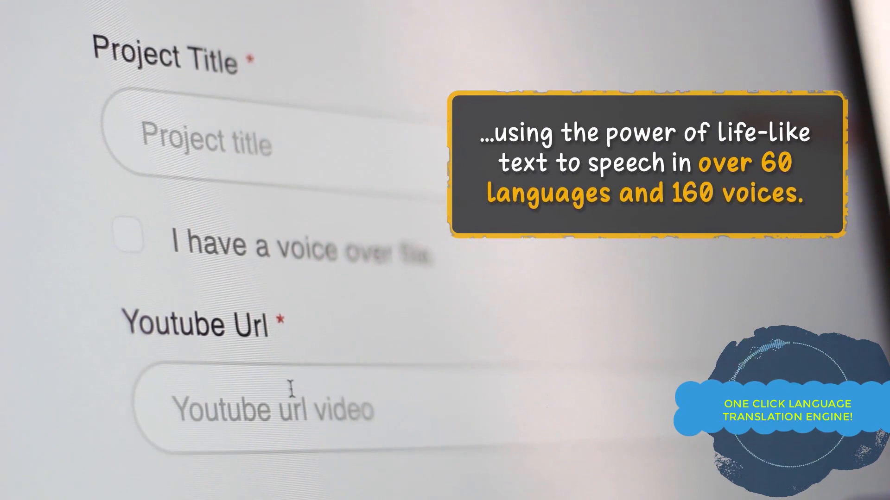
mouse_move(262, 207)
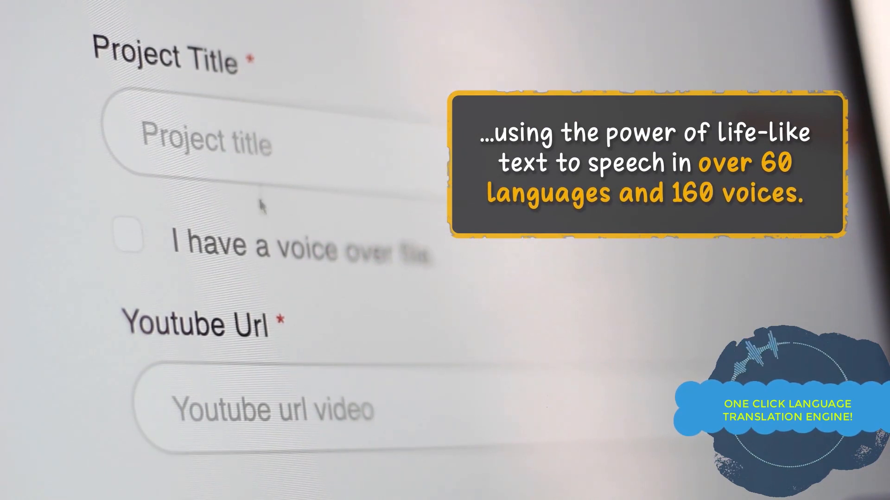
left_click(126, 237)
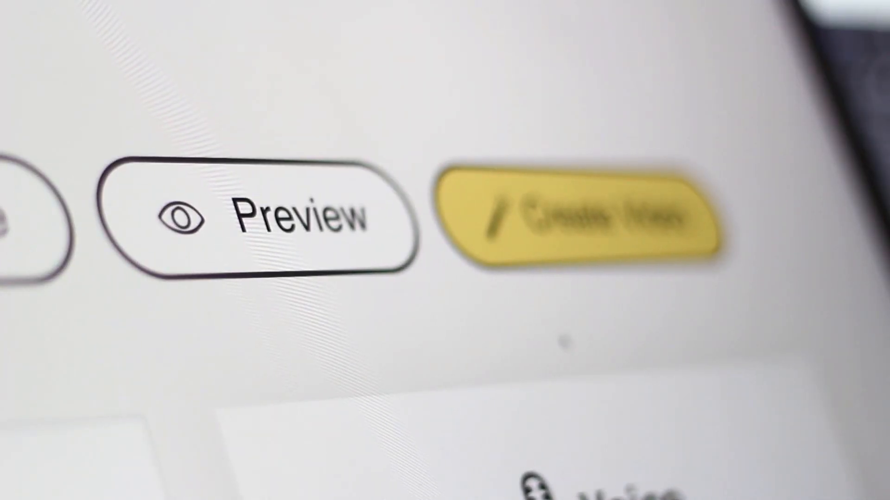
Preview the slide, then search Pixabay for 'happy couple' photos for slide 6
left_click(255, 218)
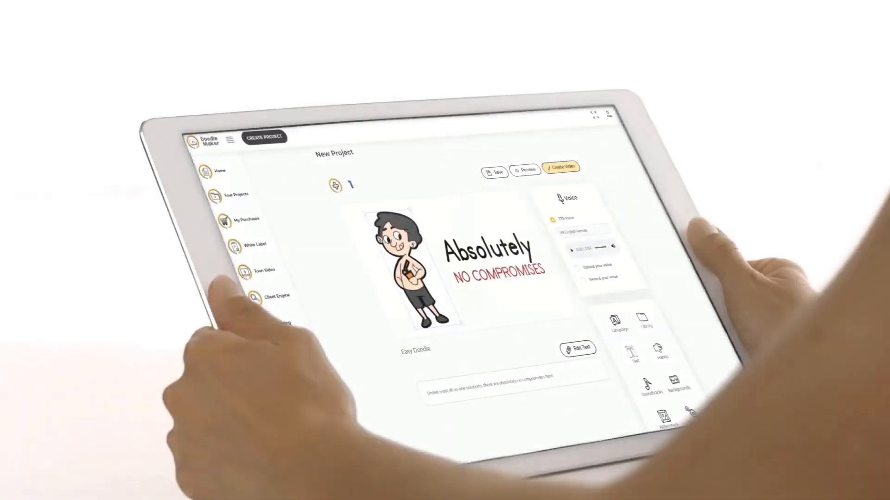
left_click(525, 169)
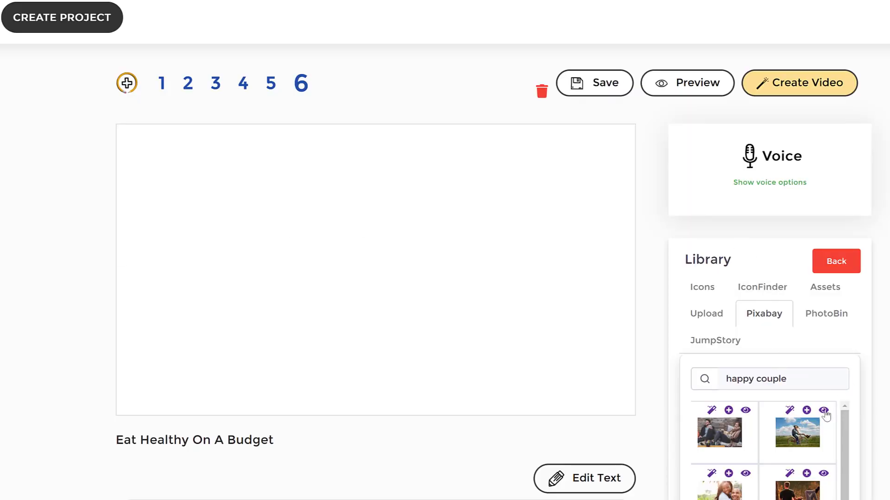
Place the colour version of the cycling-couple photo on slide six with its background removed
left_click(823, 410)
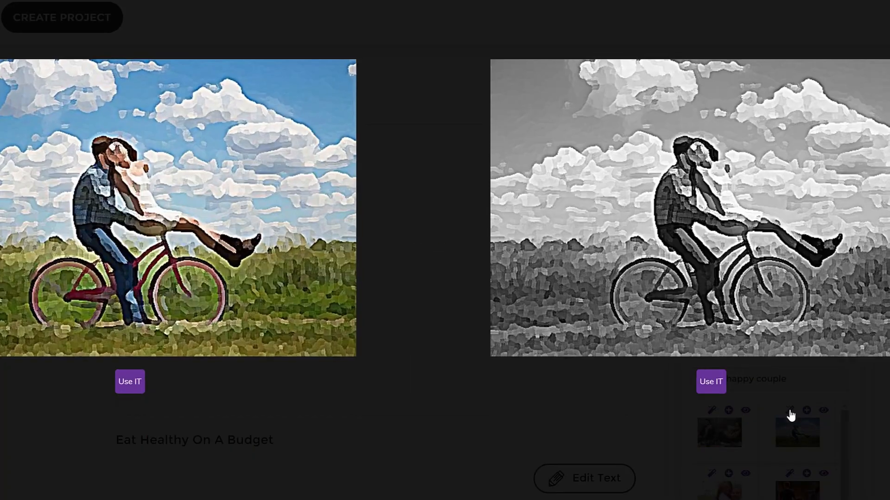
mouse_move(130, 386)
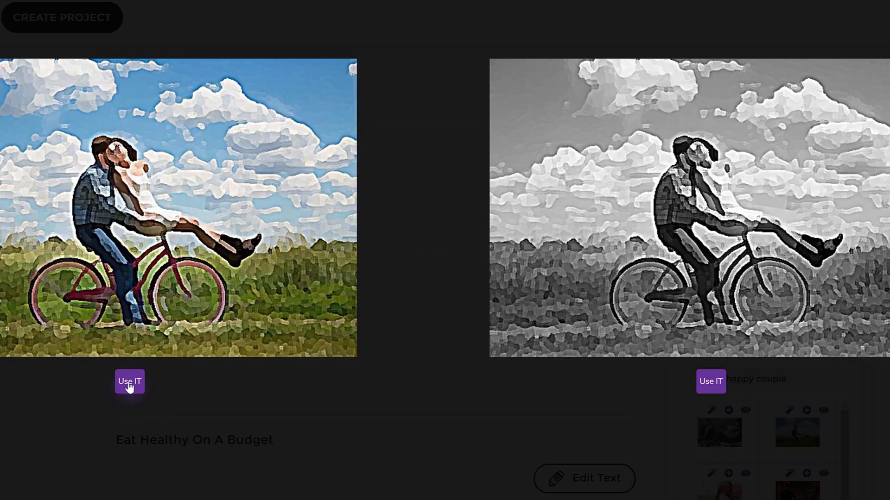
left_click(129, 381)
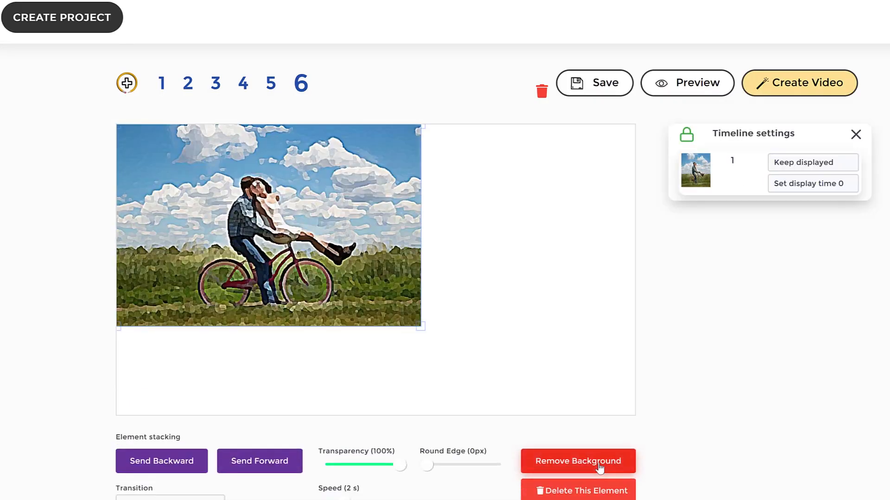
left_click(576, 461)
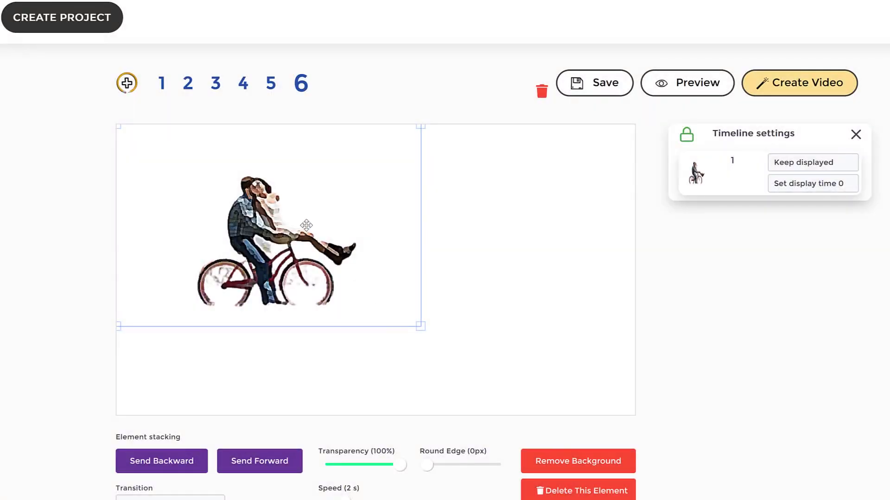
Save and preview slide six, pausing and resuming the playback
left_click(686, 83)
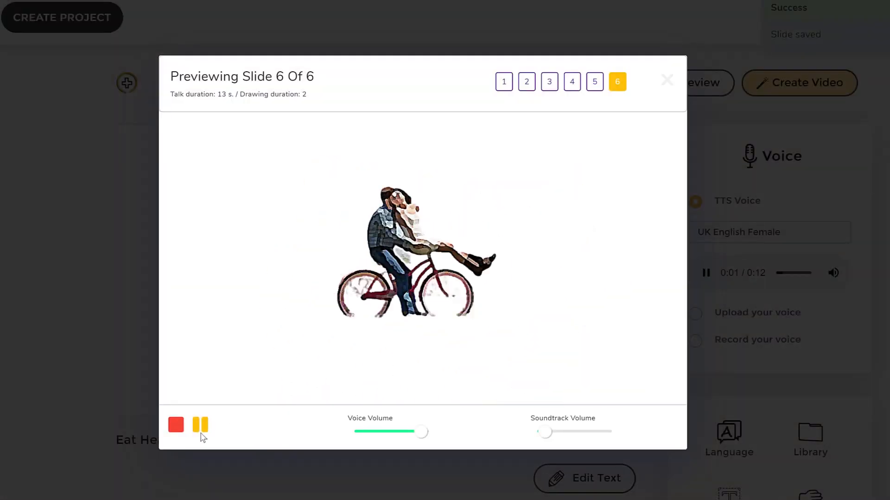
left_click(200, 425)
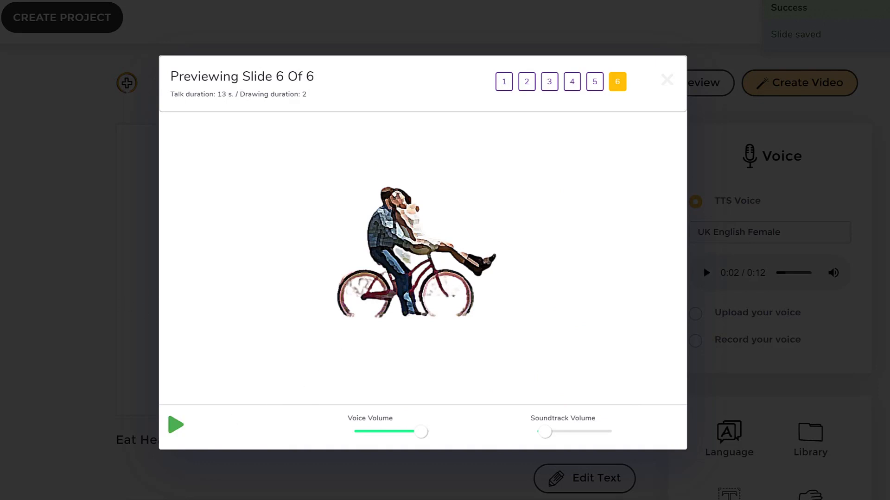
left_click(666, 79)
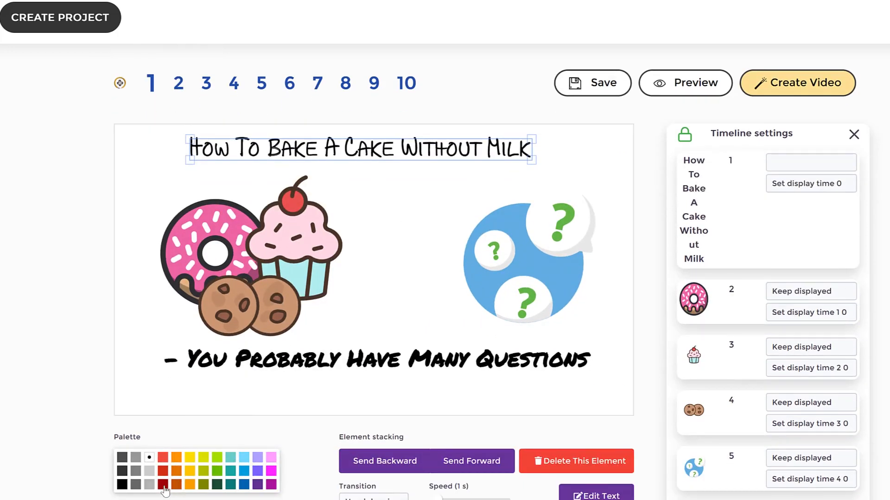
Recolour the How To Bake A Cake Without Milk title text with a dark red palette swatch
left_click(164, 484)
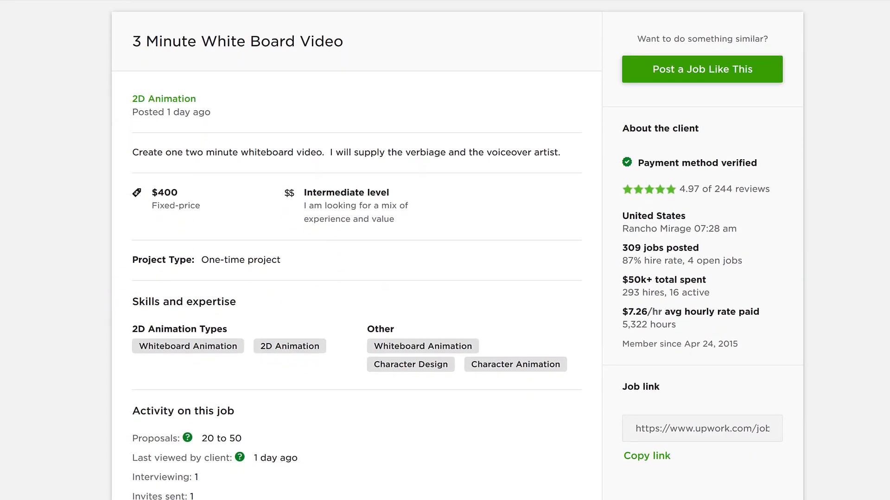
Scroll from the whiteboard video job page down through the Whiteboard Animation skill job results
scroll("down", 3)
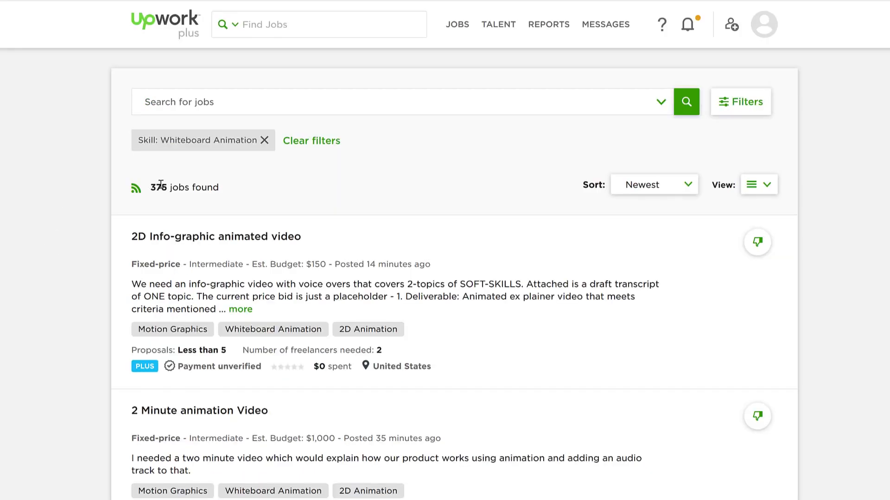
scroll("down", 3)
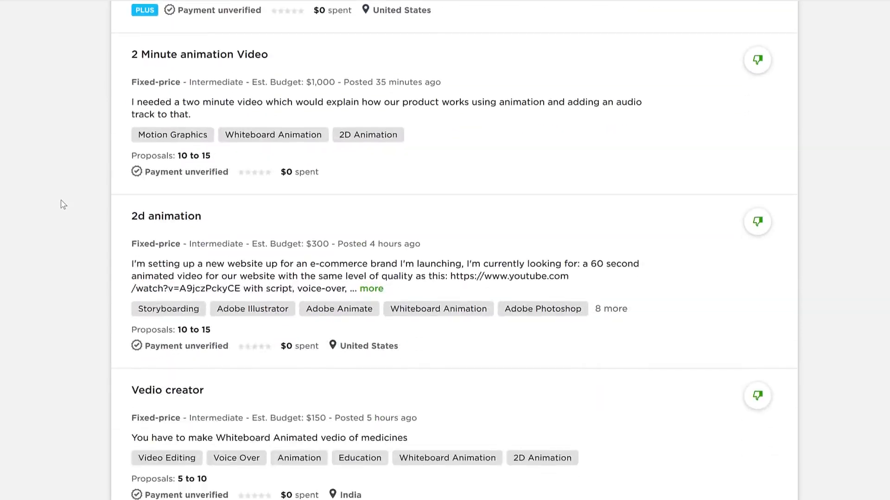
scroll("down", 3)
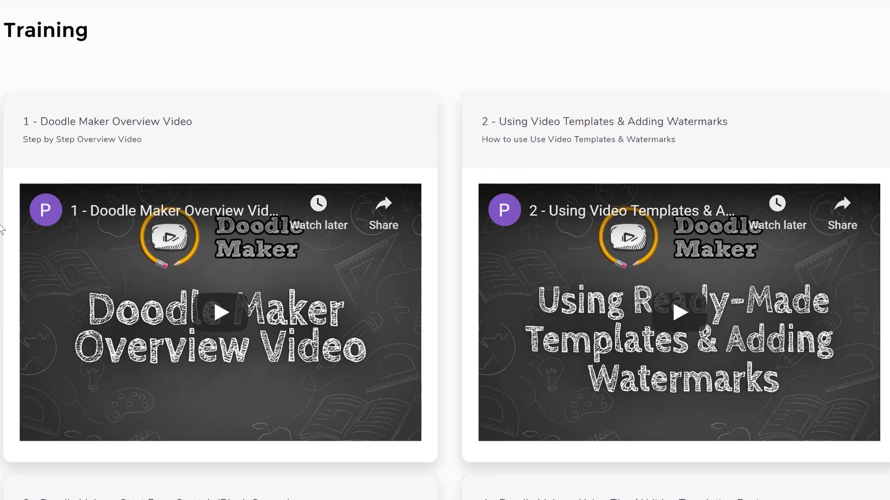
scroll("down", 3)
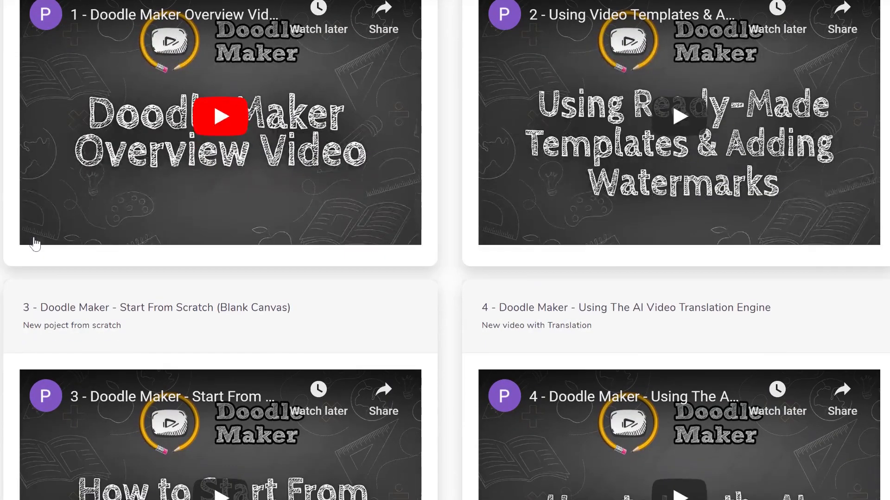
scroll("down", 3)
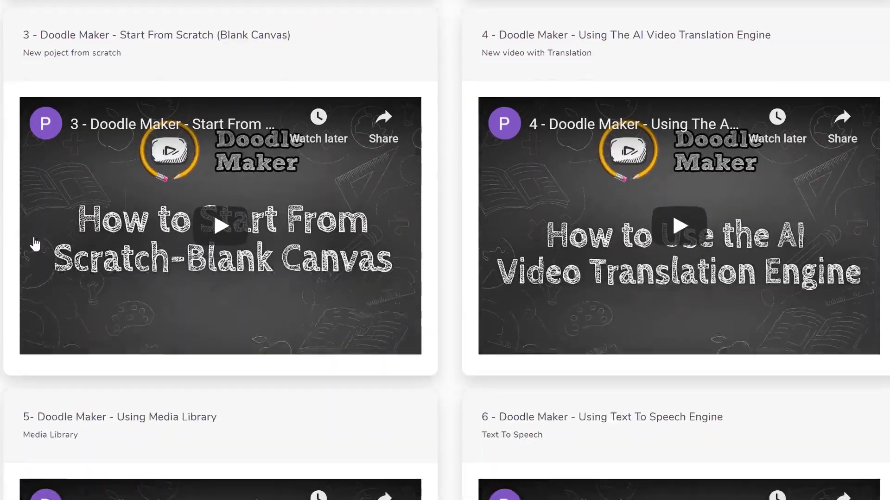
scroll("down", 3)
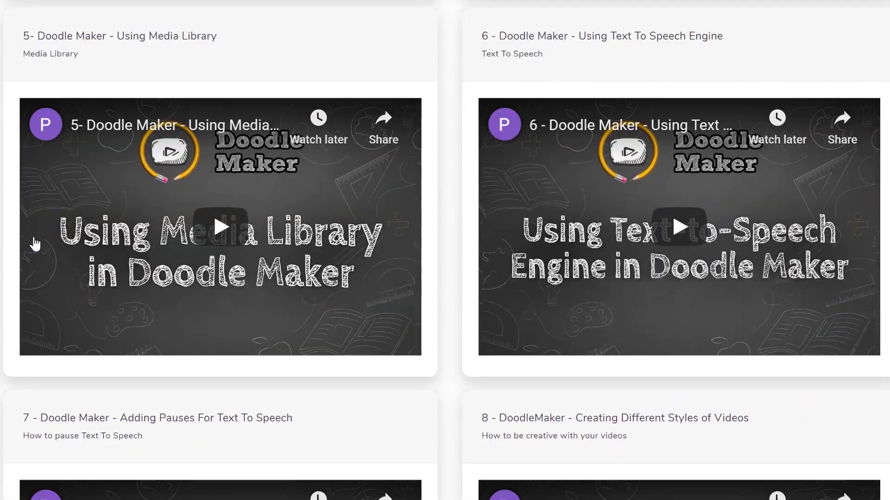
scroll("down", 3)
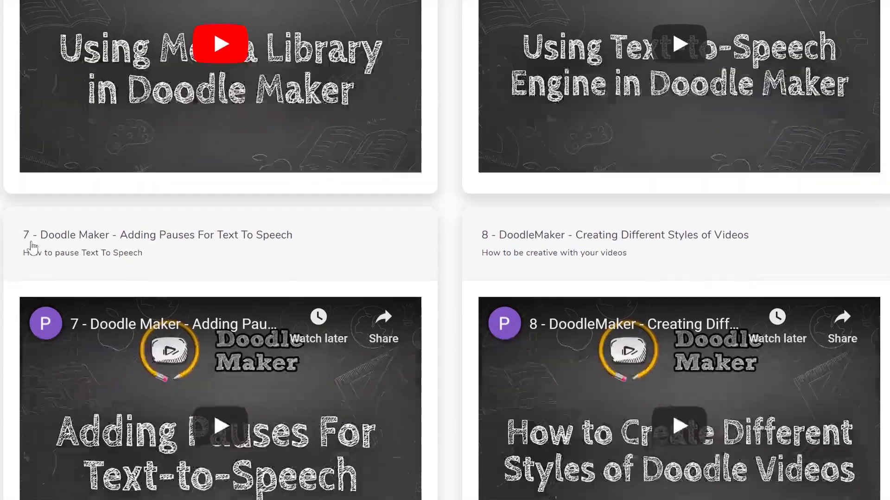